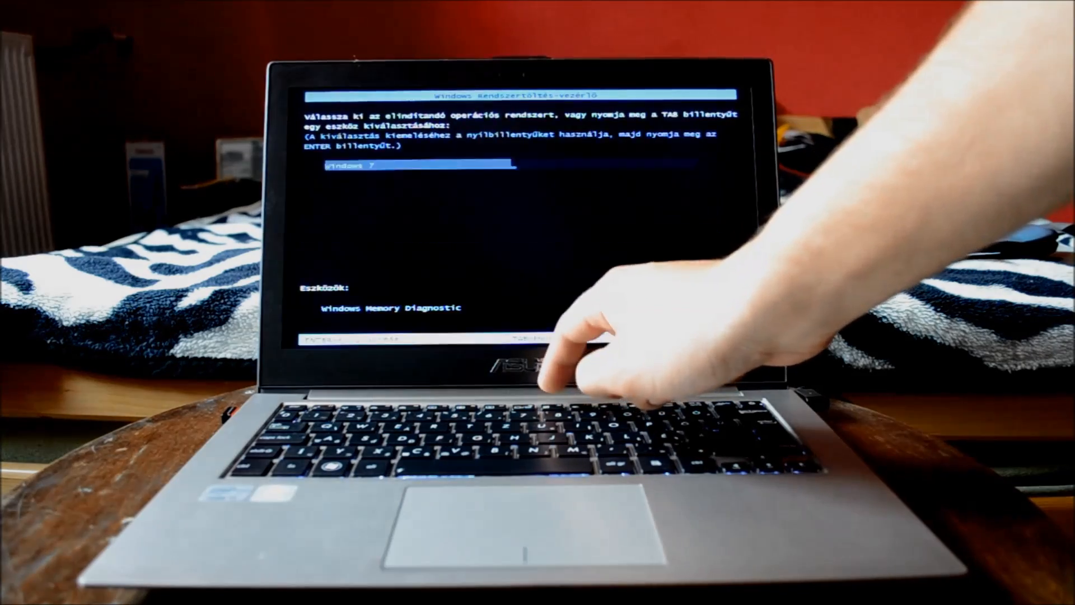
Launch the factory recovery from Windows Boot Manager to start the ASUS Preload Wizard.
key(enter)
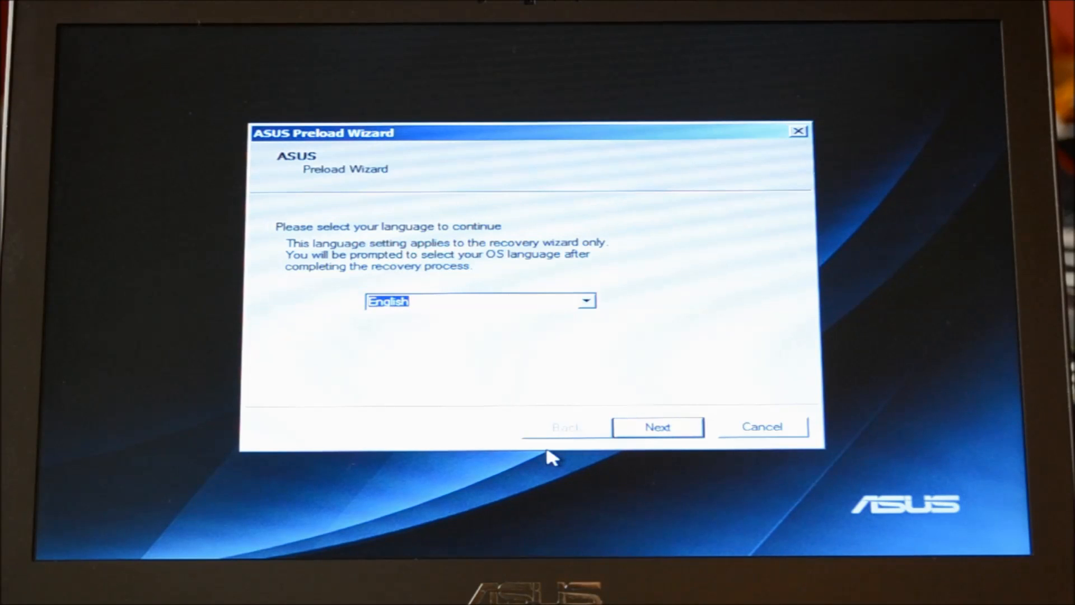
Confirm English as the wizard language and accept the data-loss warning.
click(657, 427)
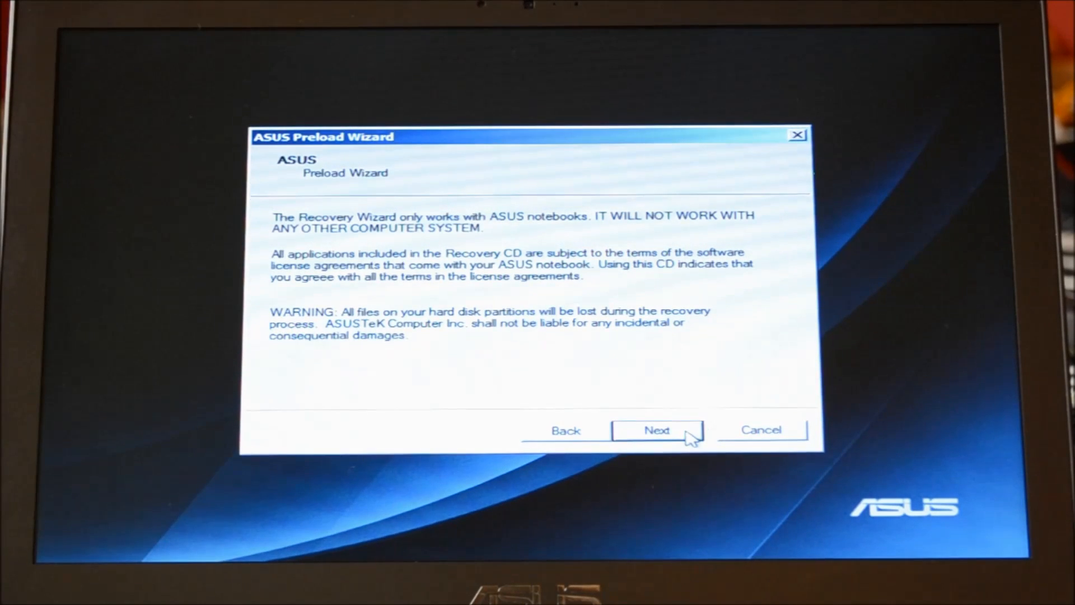
click(656, 430)
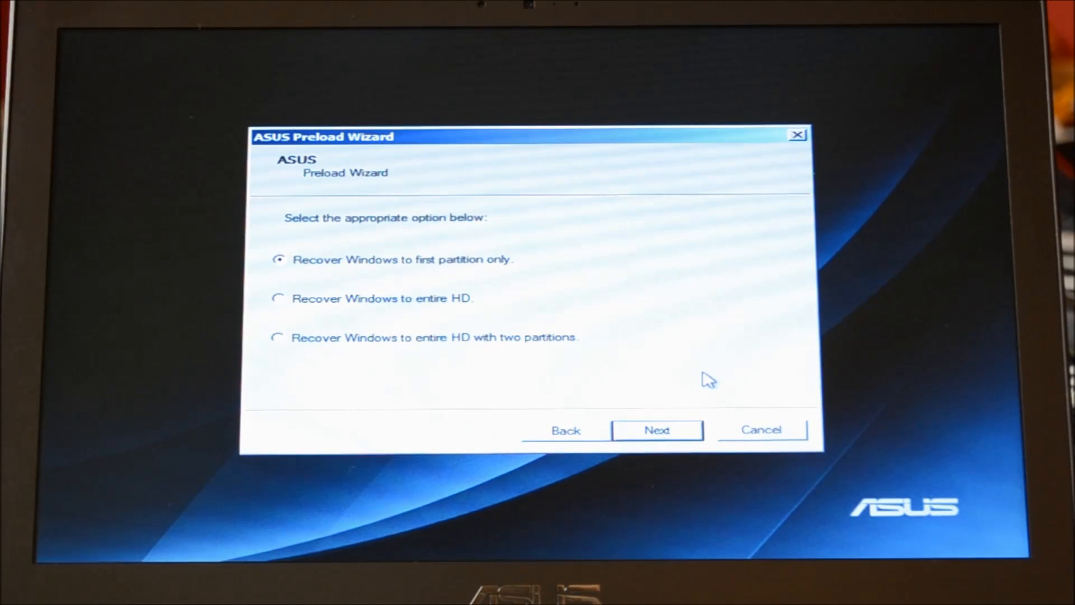